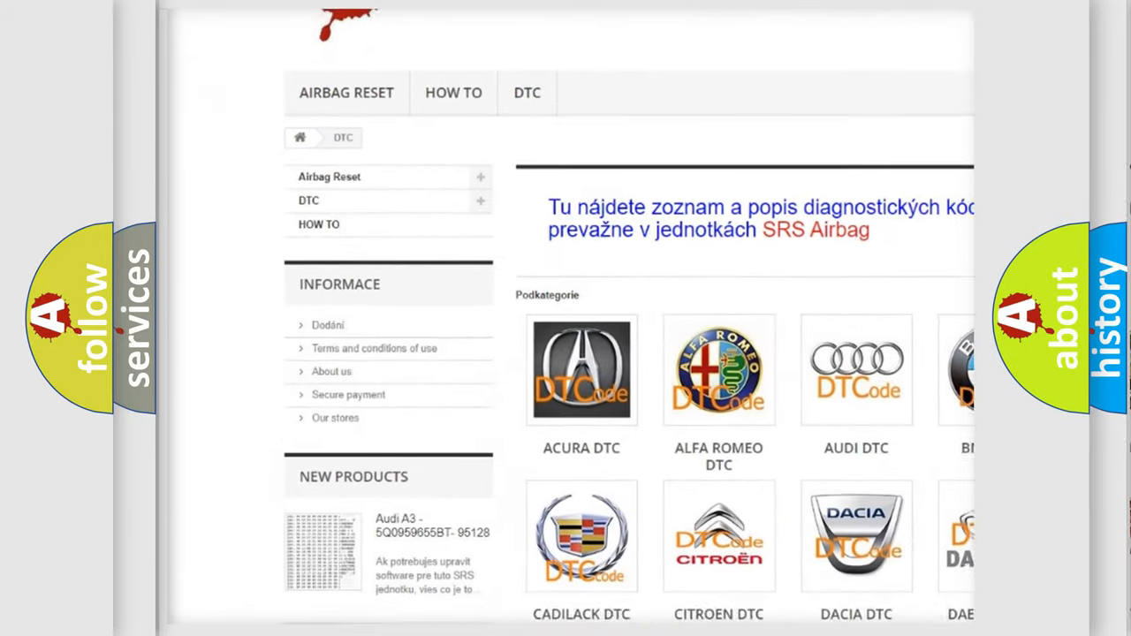
scroll("down", 3)
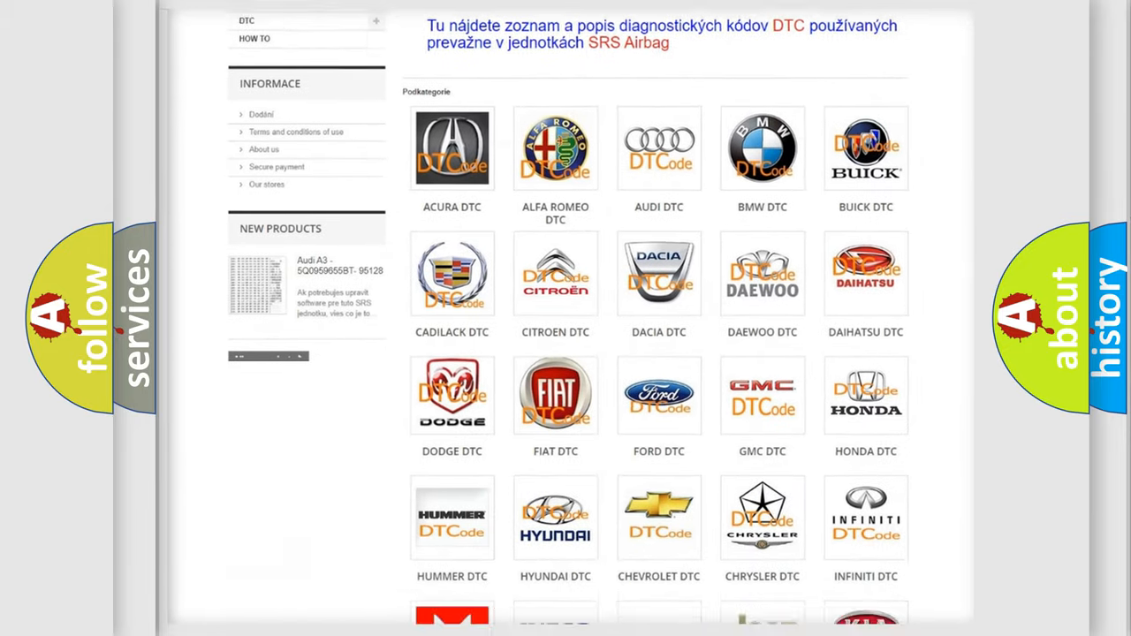
scroll("down", 3)
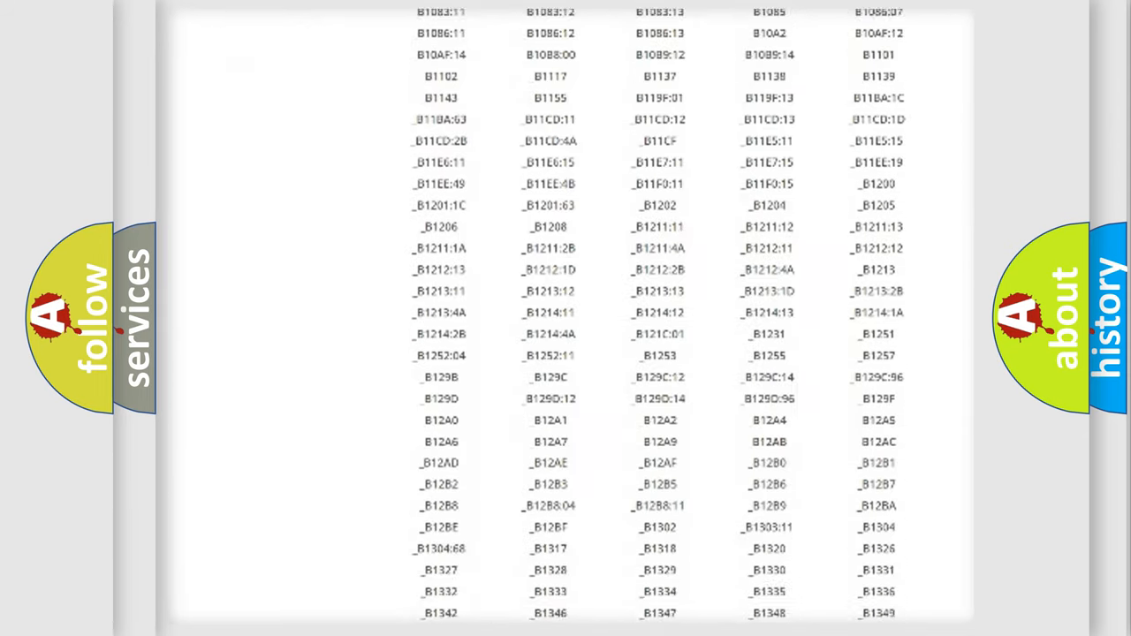
scroll("down", 3)
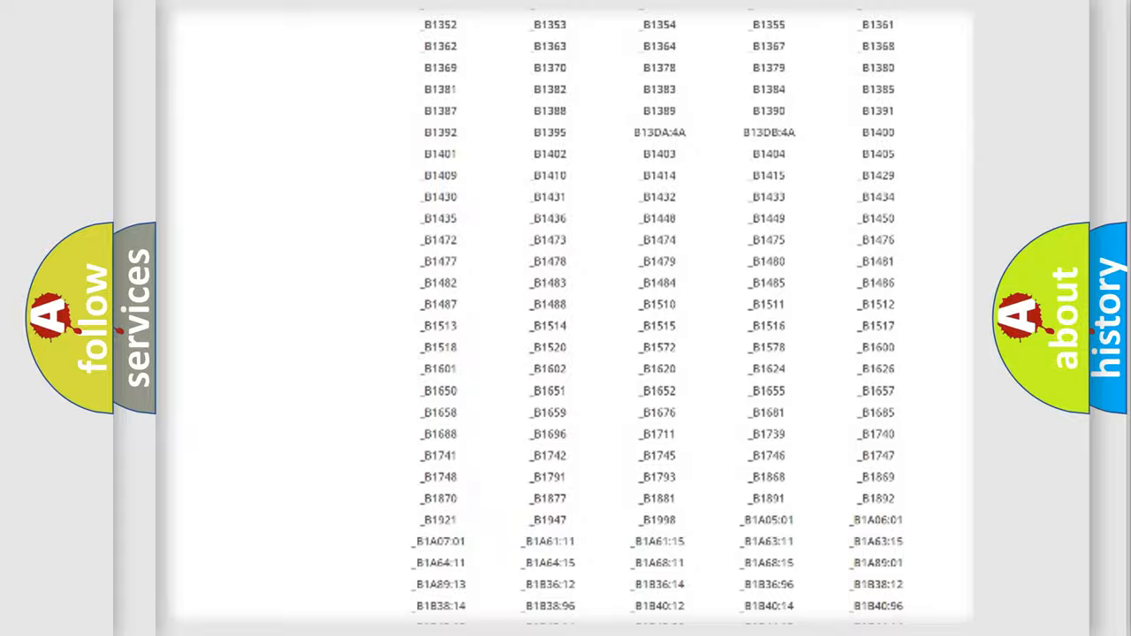